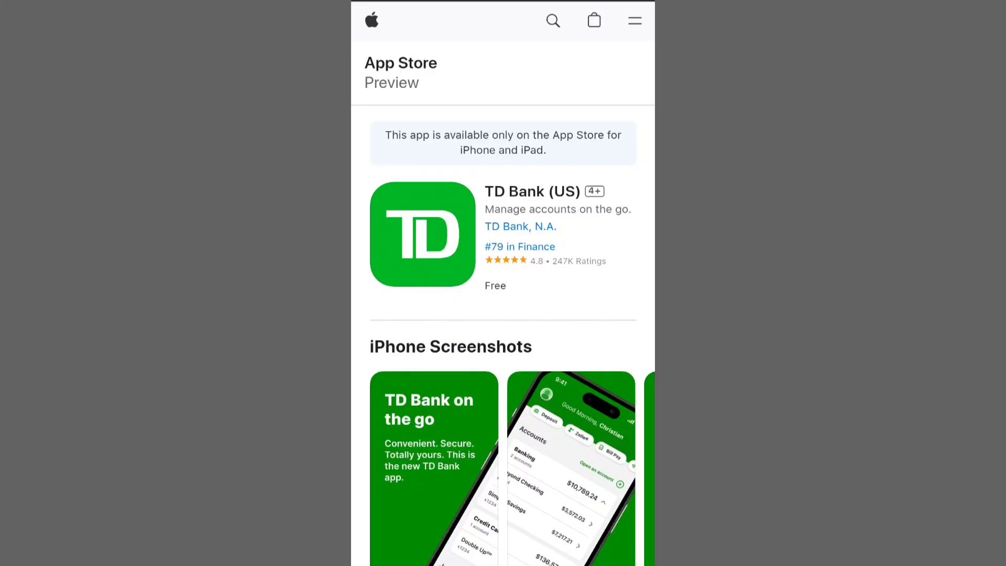
scroll(down, 3)
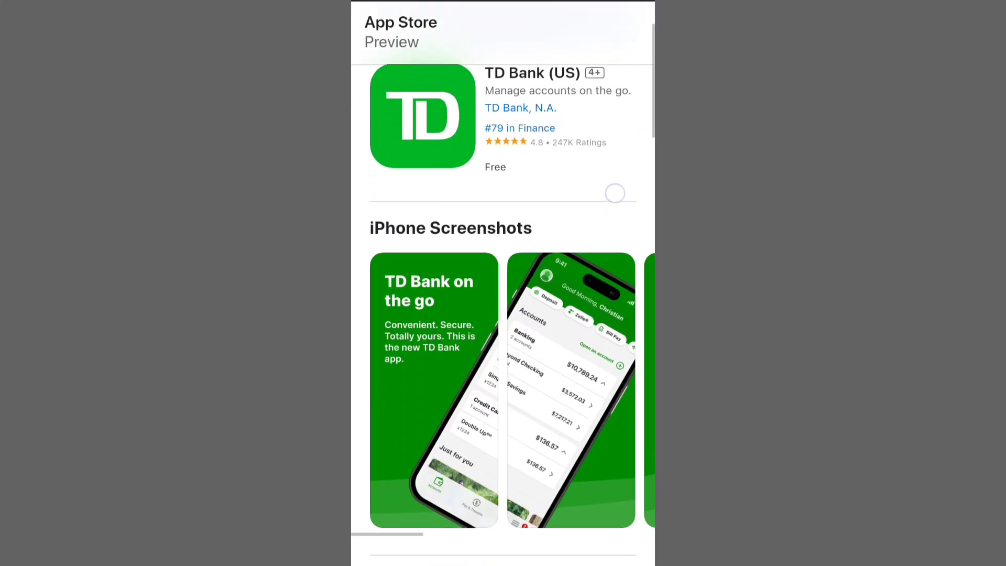
scroll(down, 3)
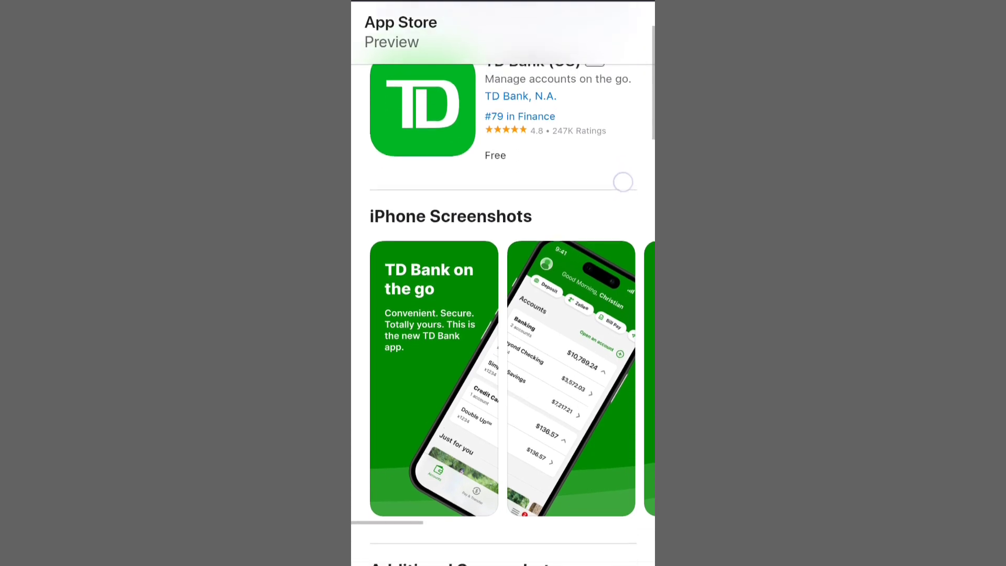
scroll(down, 3)
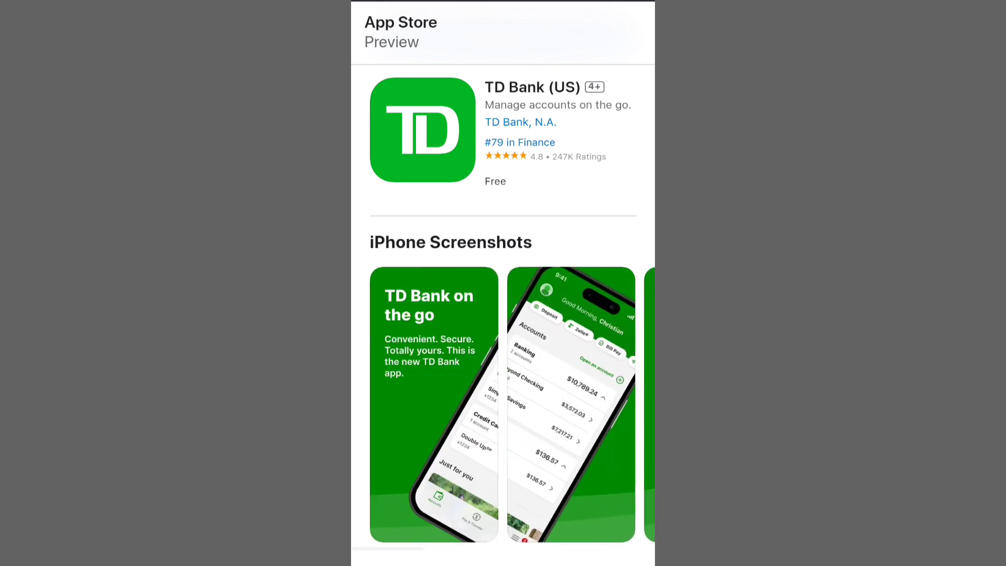
scroll(down, 3)
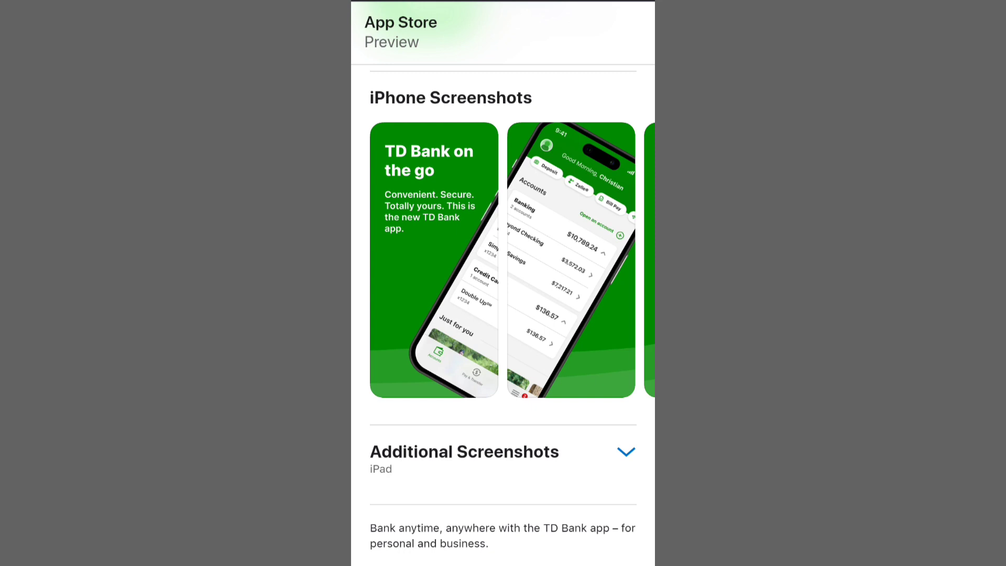